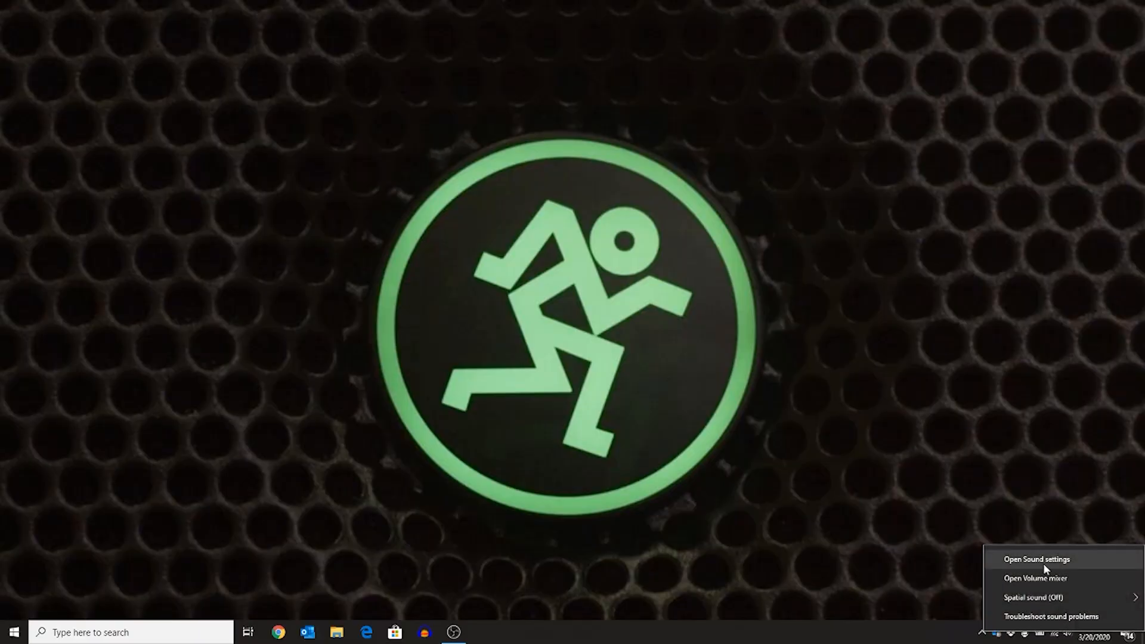
Check the Playback and Recording devices show the EM-USB Microphone as default, then close.
click(1036, 558)
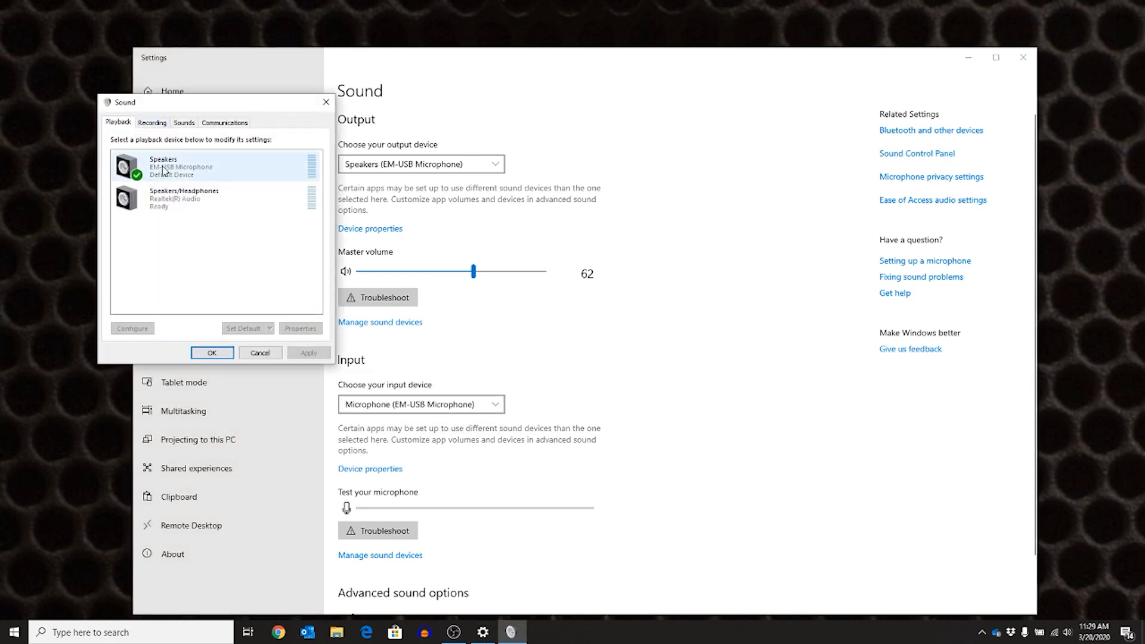
click(152, 122)
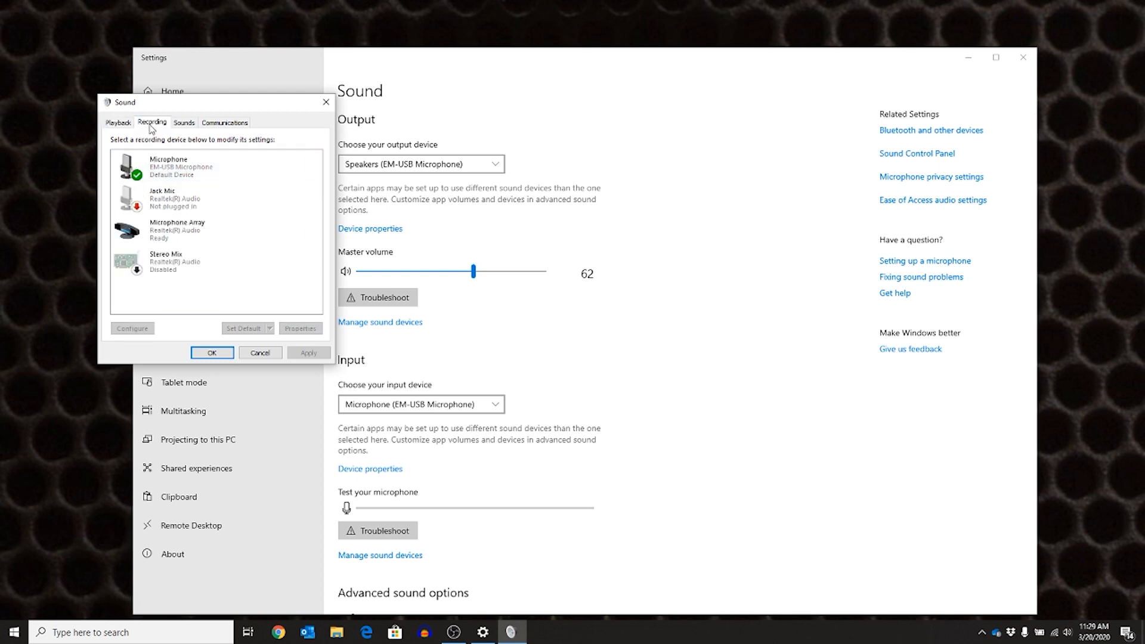
click(181, 165)
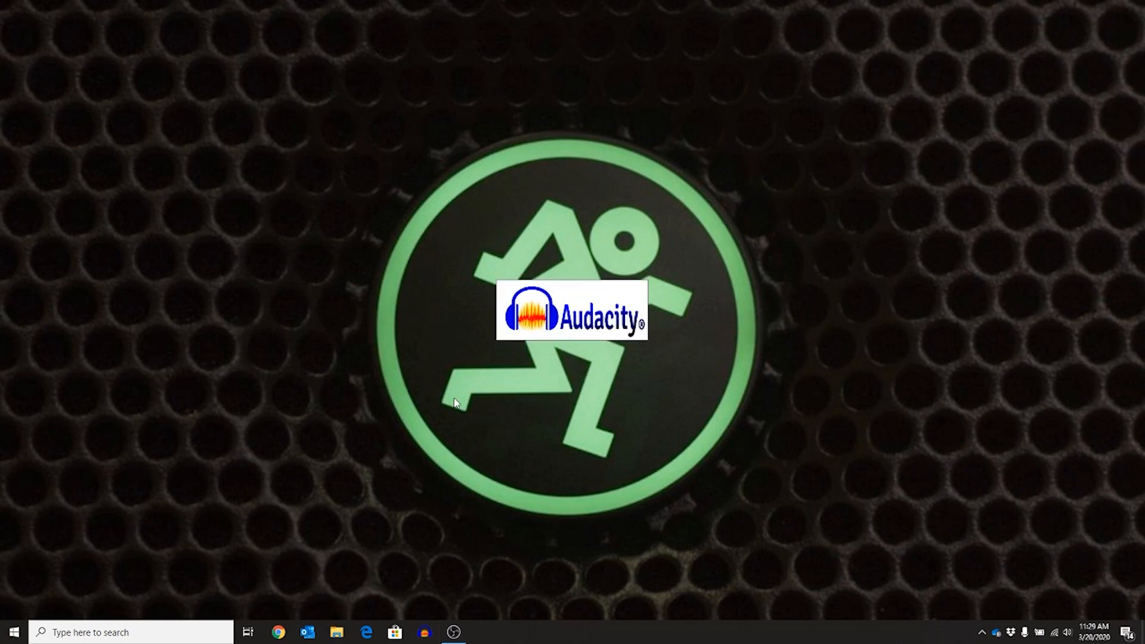
Add a new mono audio track to the project.
click(140, 19)
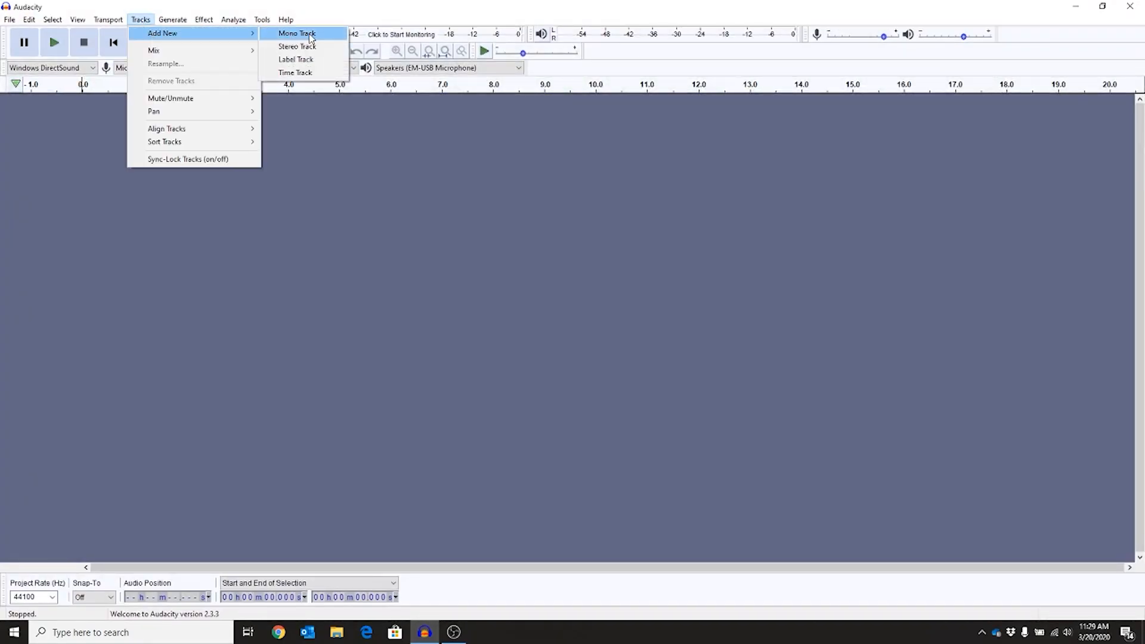
click(297, 33)
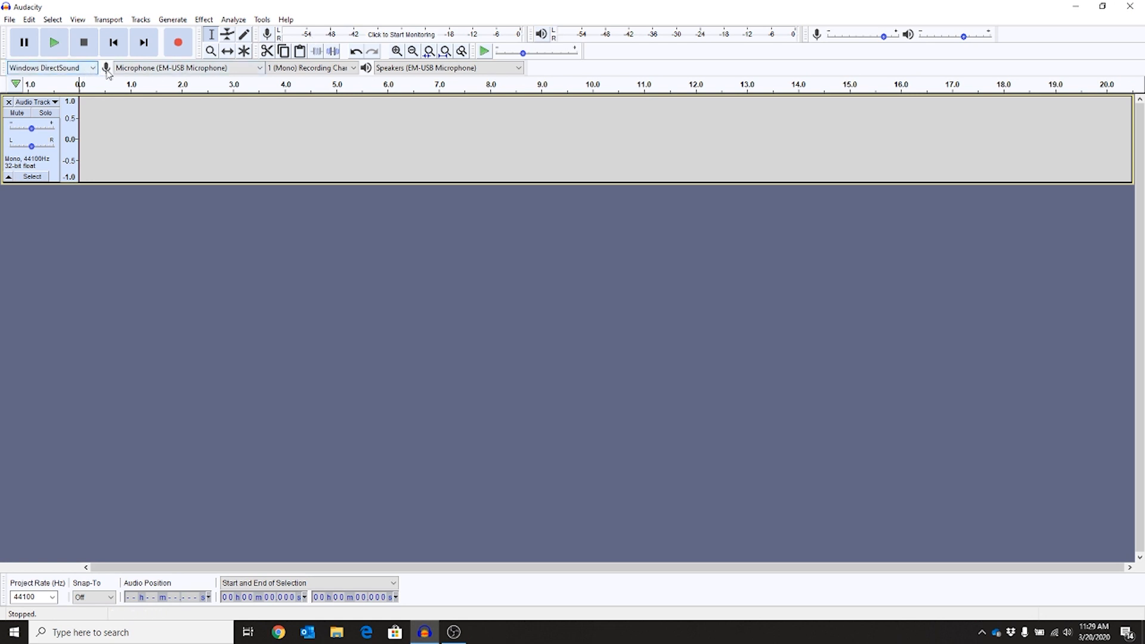
Use the EM-USB Microphone for input and output with a mono channel, and start monitoring levels.
click(258, 66)
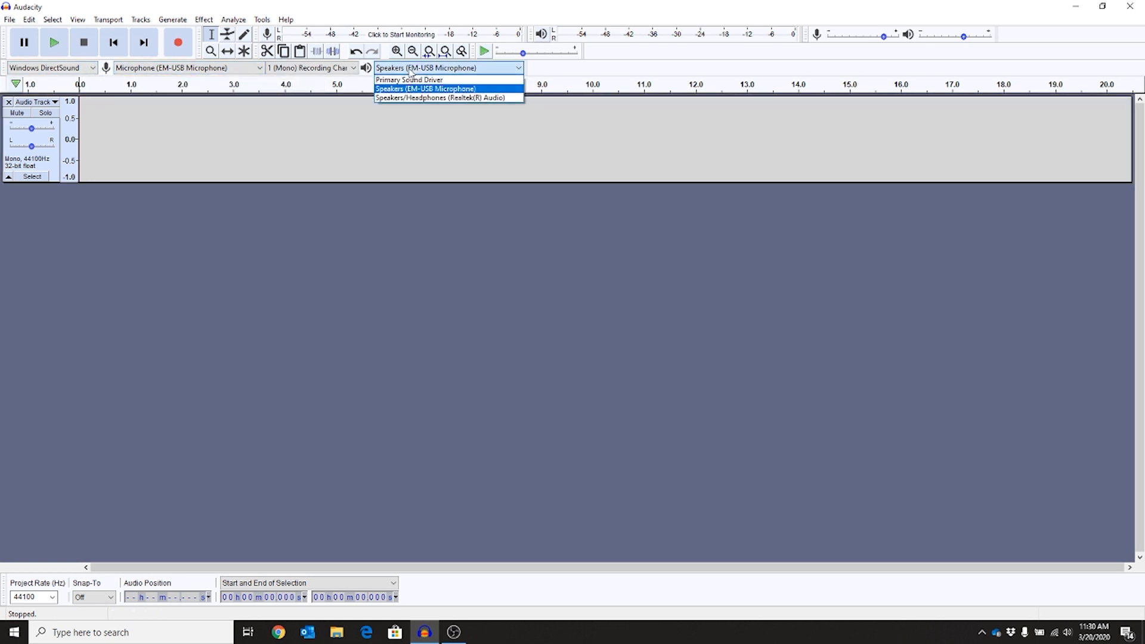
click(426, 89)
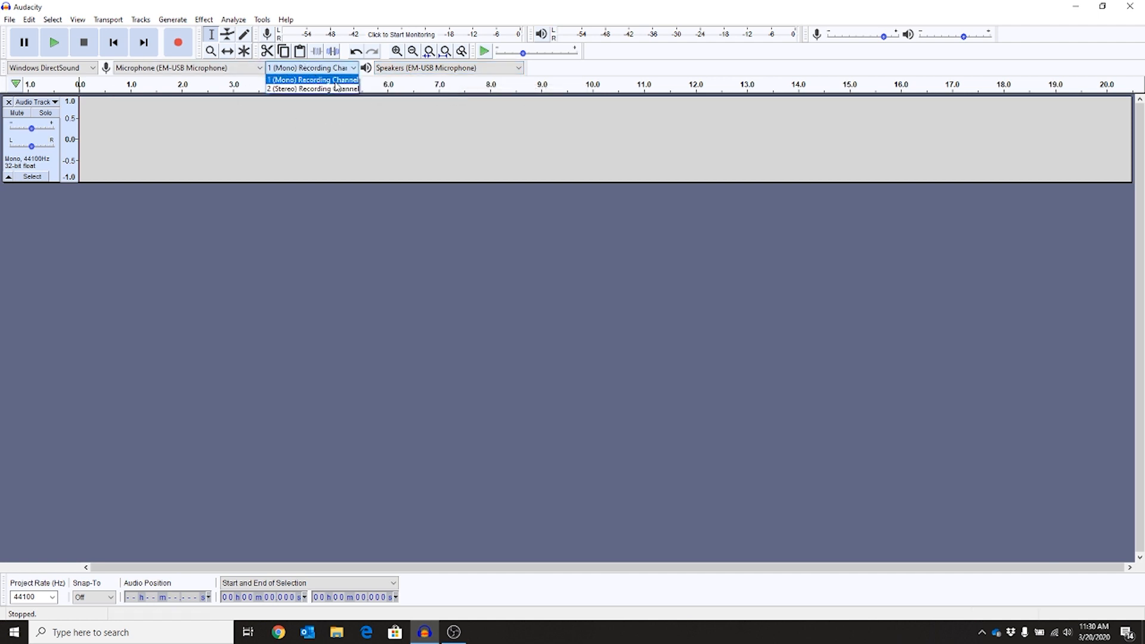
click(312, 79)
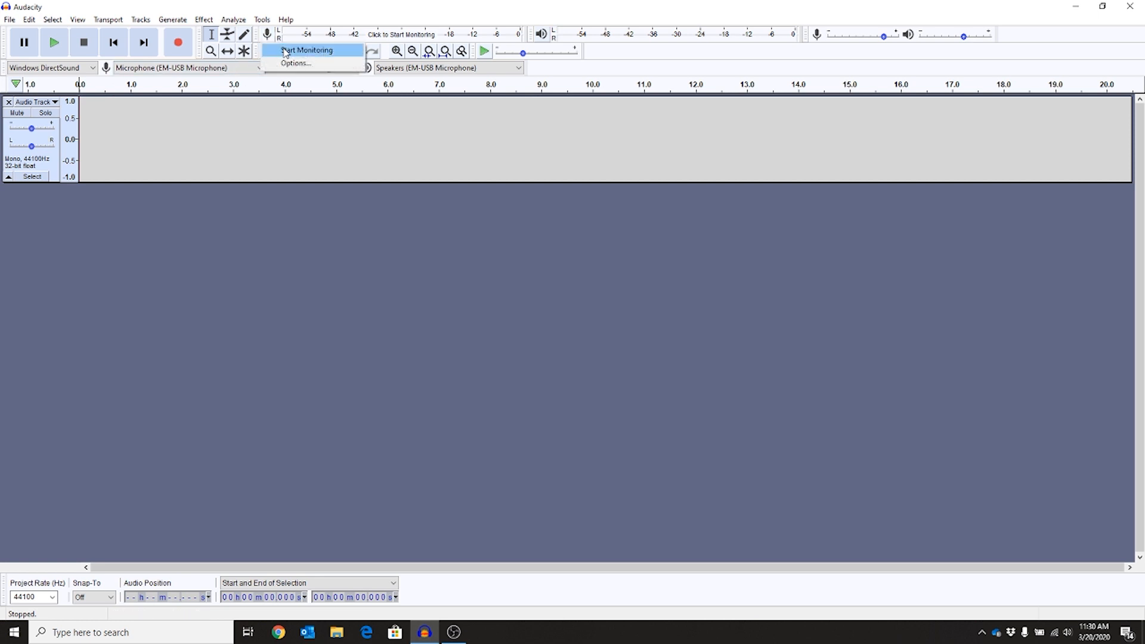
click(307, 50)
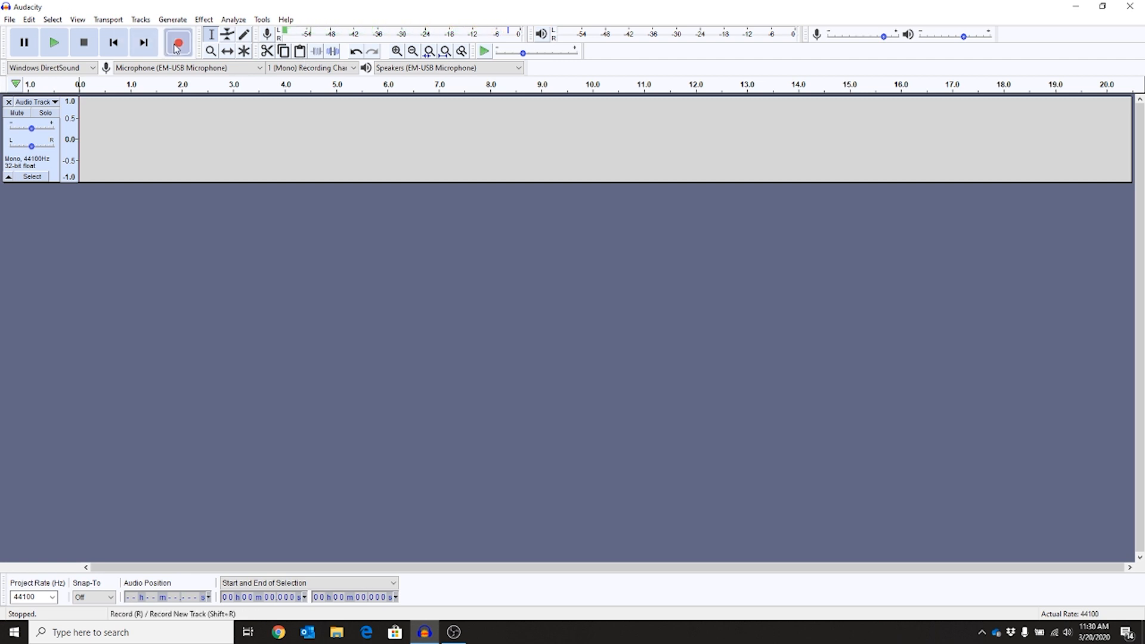
Record a roughly five-second vocal take onto the mono track.
click(178, 43)
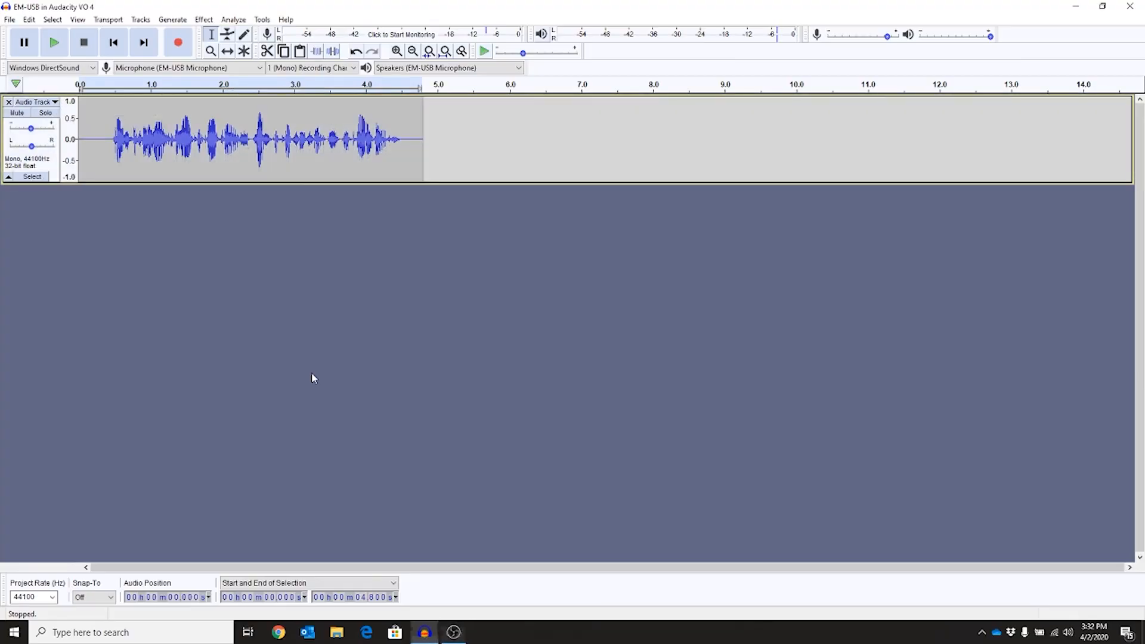
mouse_move(73, 116)
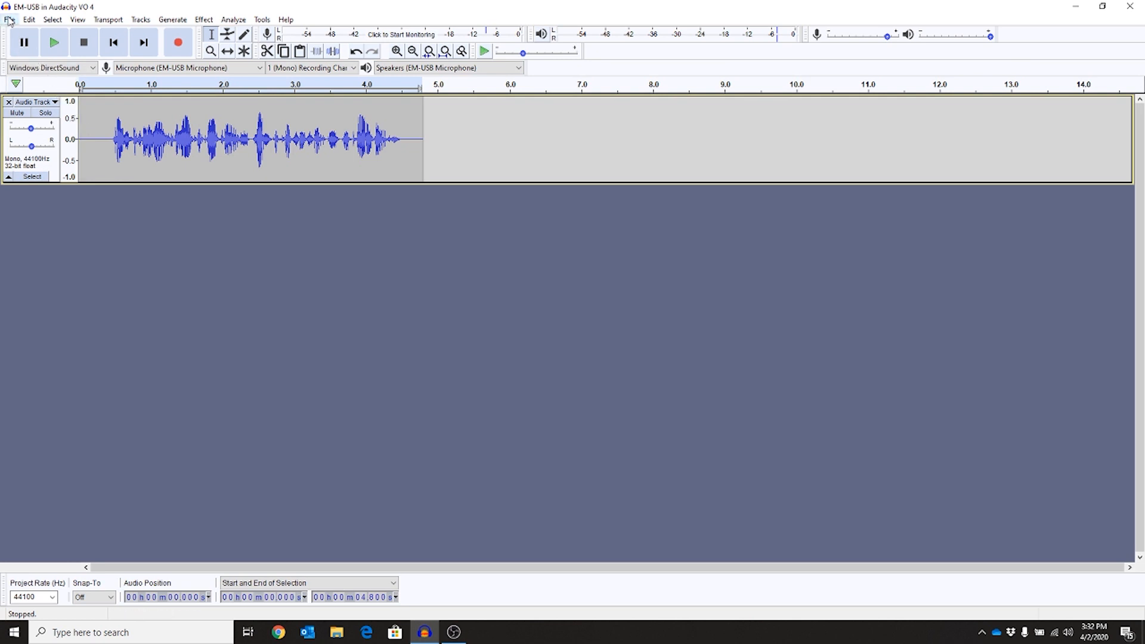
Import the Mr. Bots royalty-free music file and lower its gain to -12 dB.
click(10, 19)
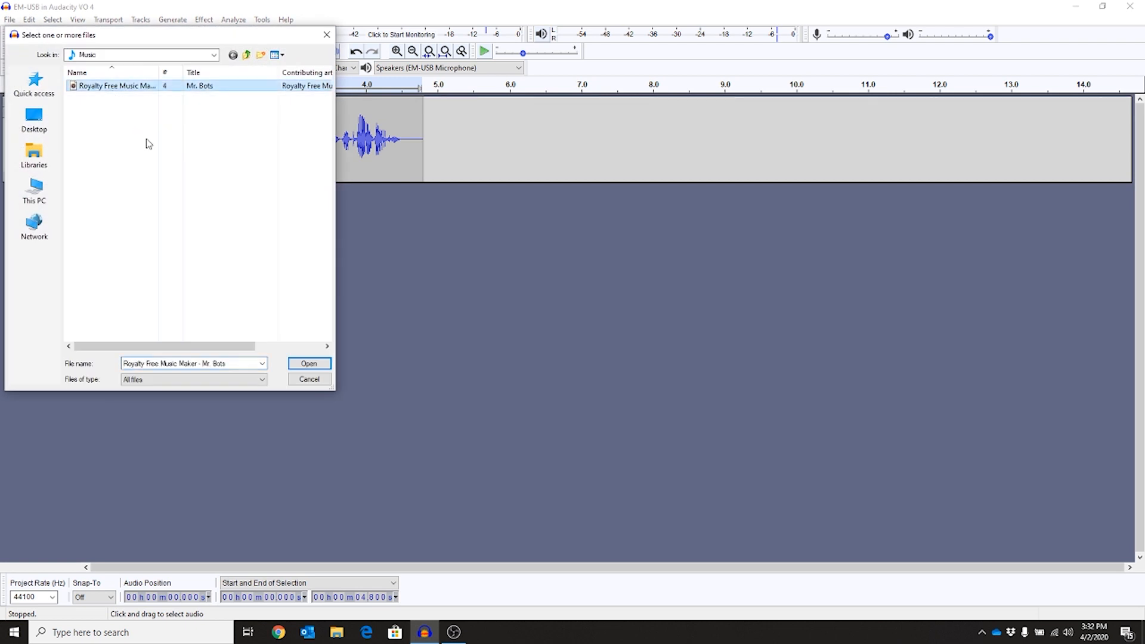
click(307, 364)
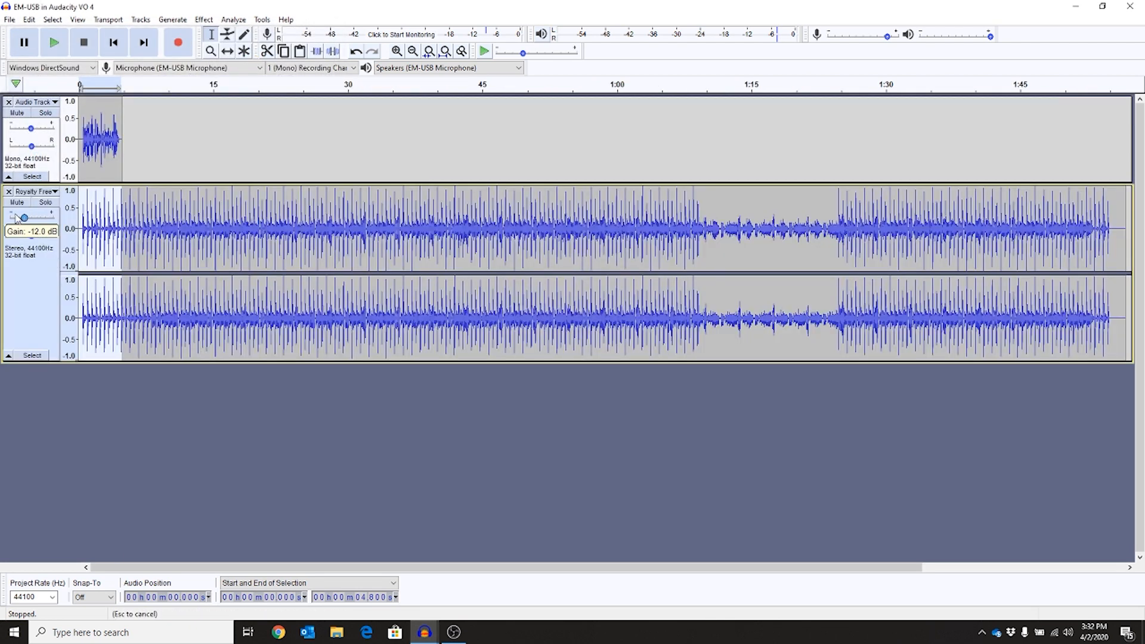
click(54, 41)
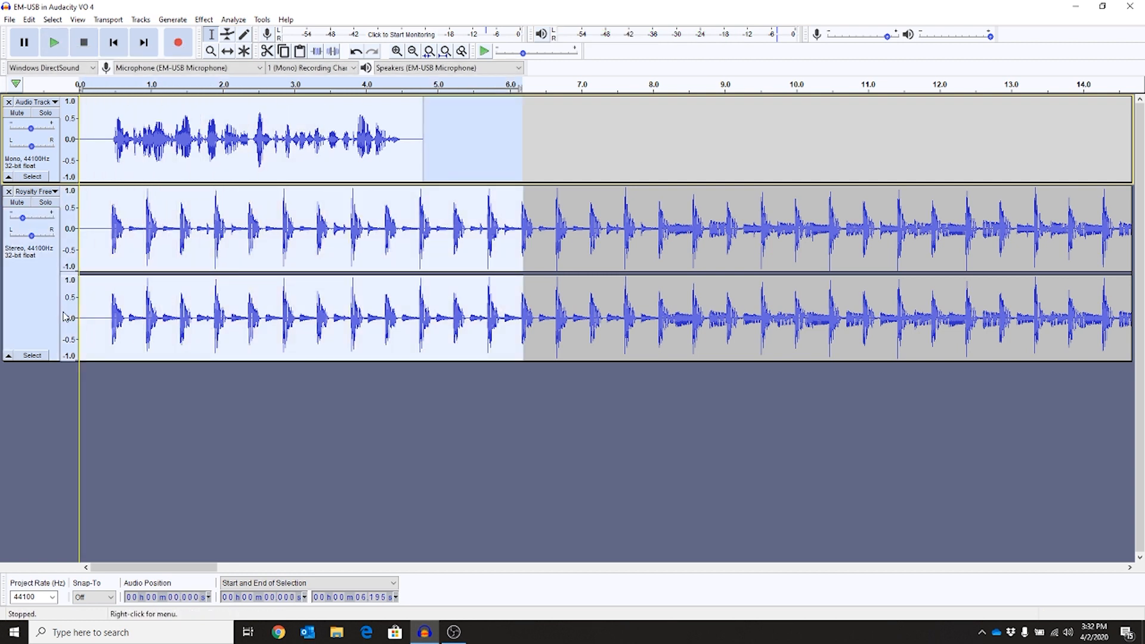
Export the mix as a signed 24-bit PCM WAV named 'EM-USB in Audacity VO 4'.
click(10, 19)
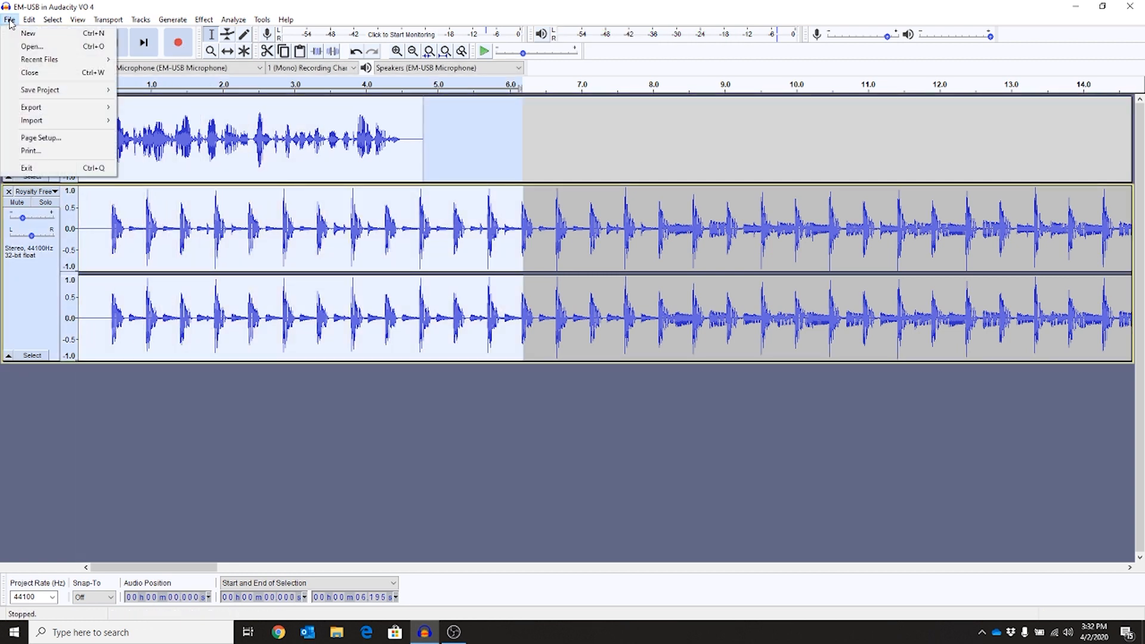
click(31, 107)
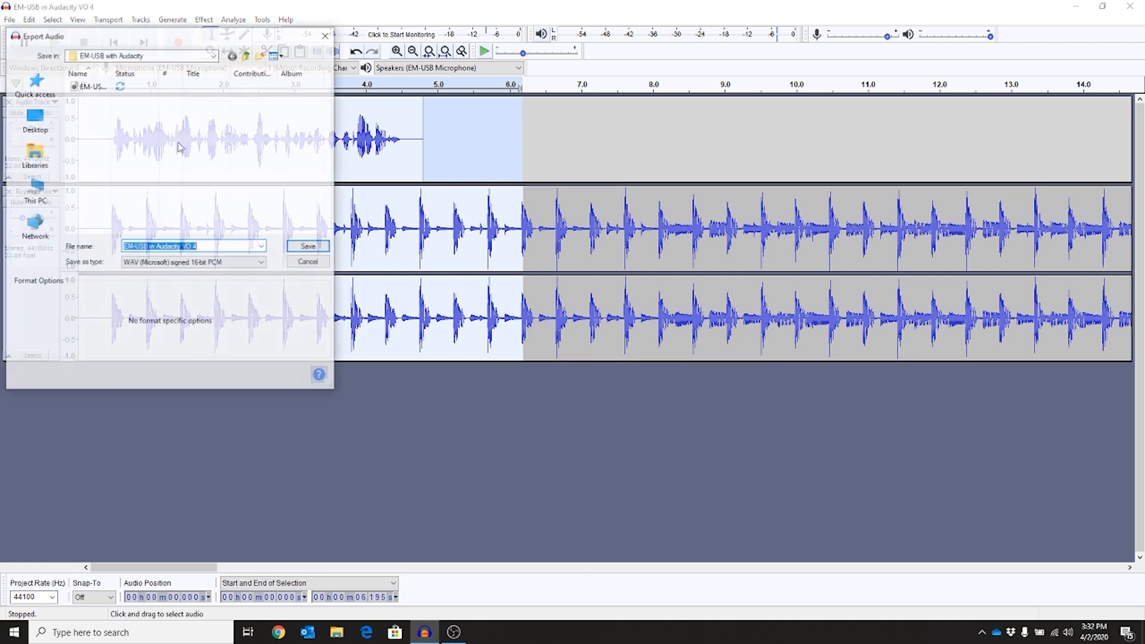
click(193, 263)
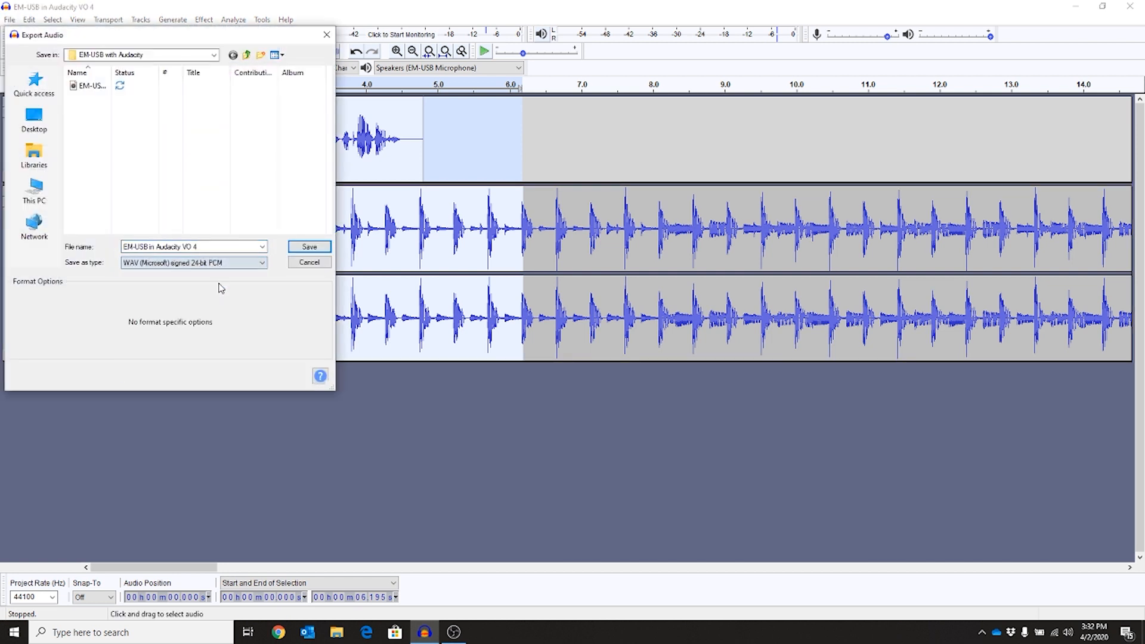
click(307, 246)
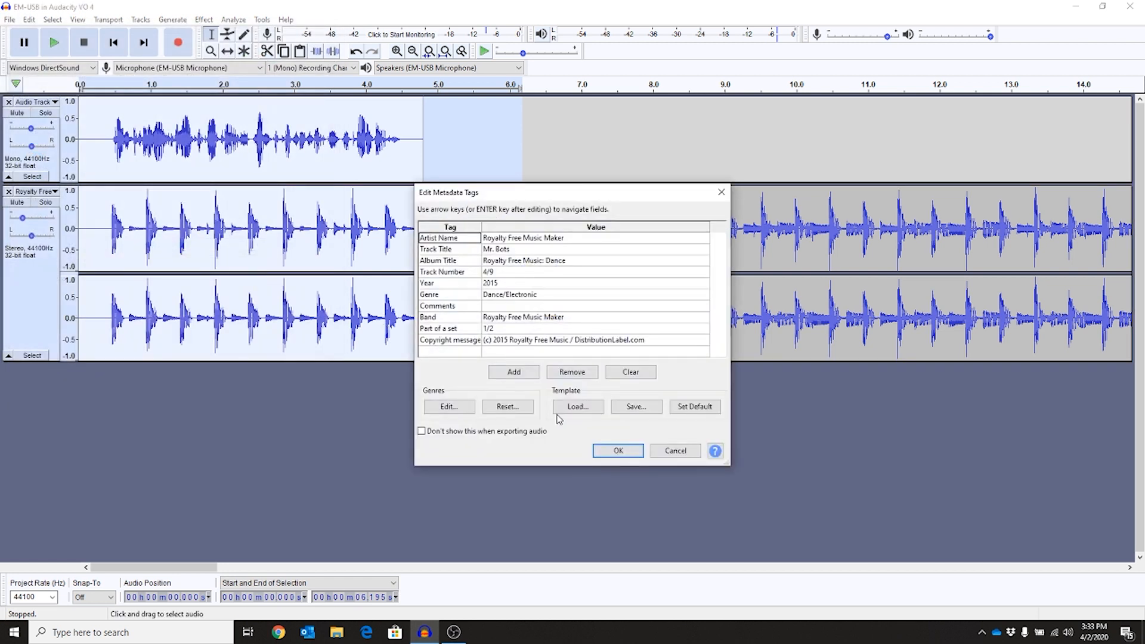
click(617, 450)
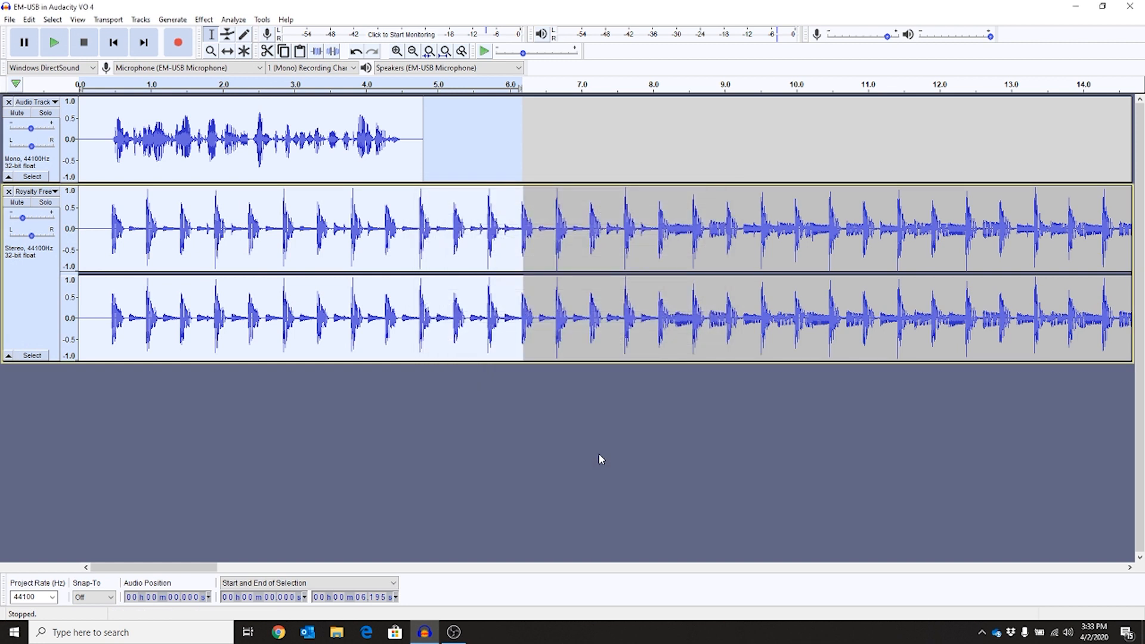